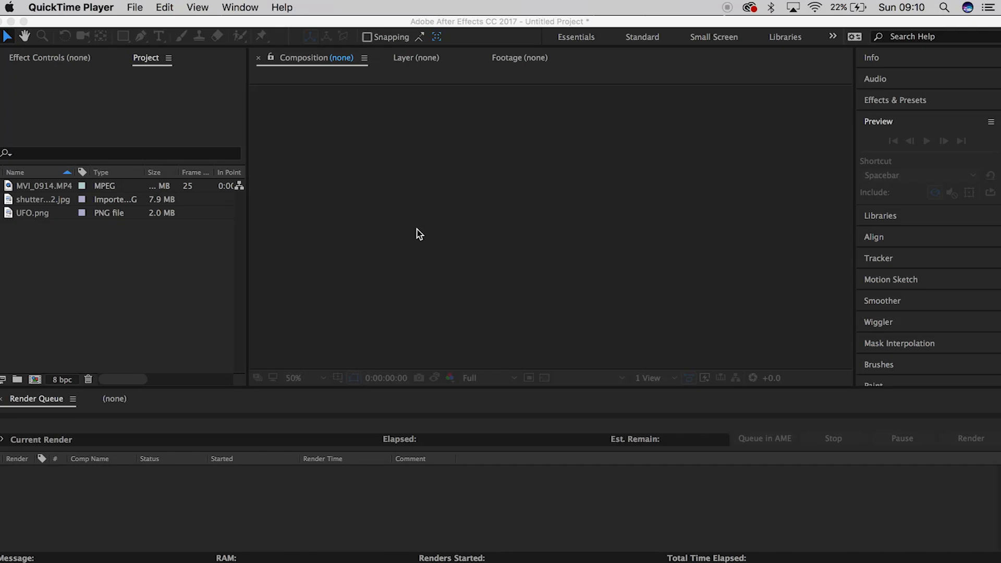
pyautogui.moveTo(335, 204)
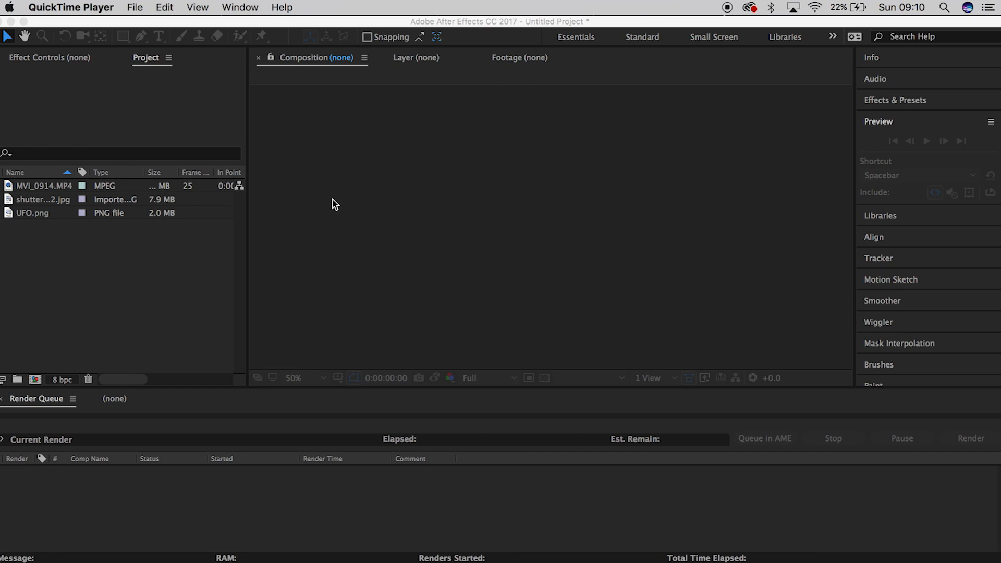
pyautogui.moveTo(231, 282)
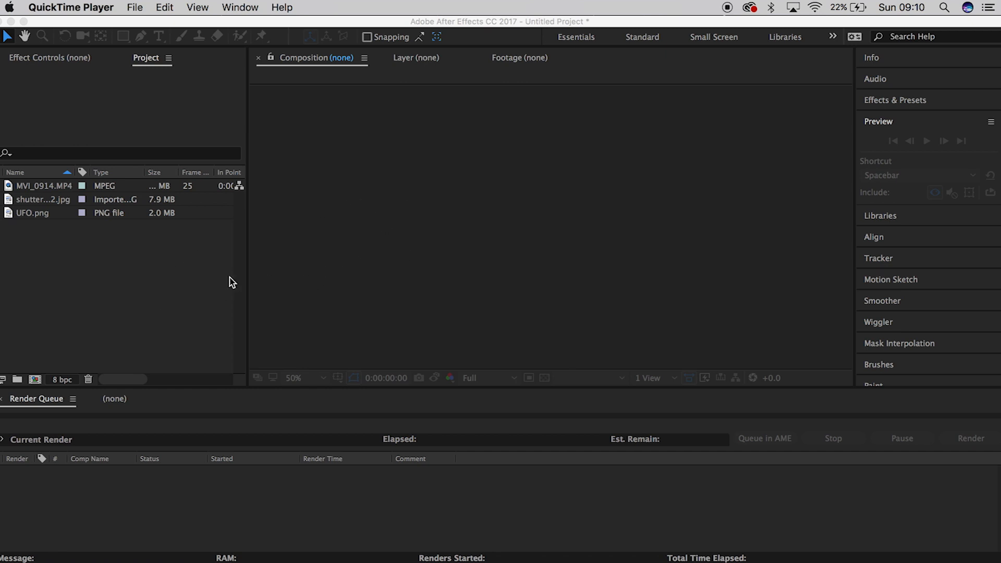
pyautogui.moveTo(63, 197)
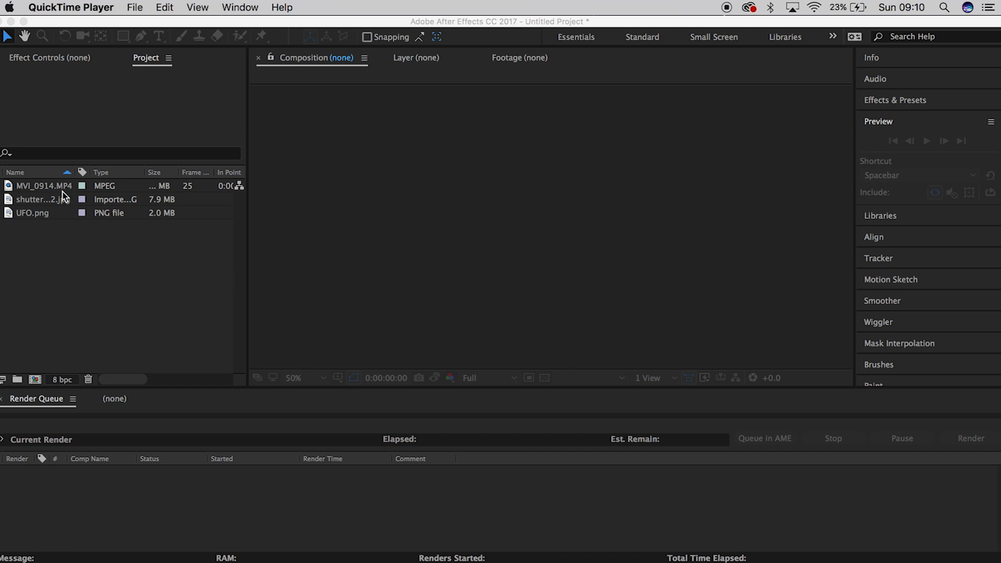
# - Create a new composition from the backyard clip MVI_0914.MP4 in After Effects
pyautogui.click(326, 224)
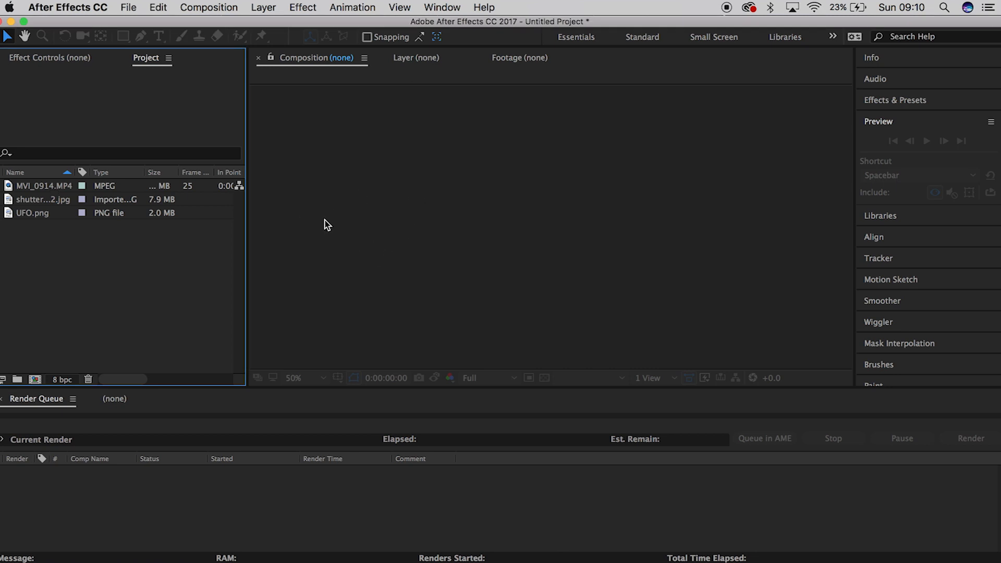
pyautogui.moveTo(69, 216)
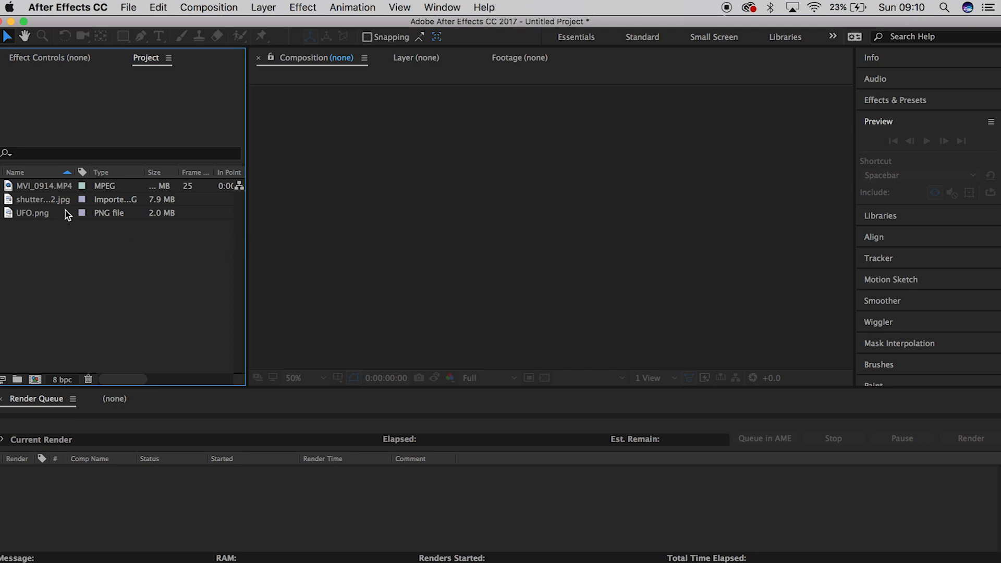
pyautogui.click(43, 185)
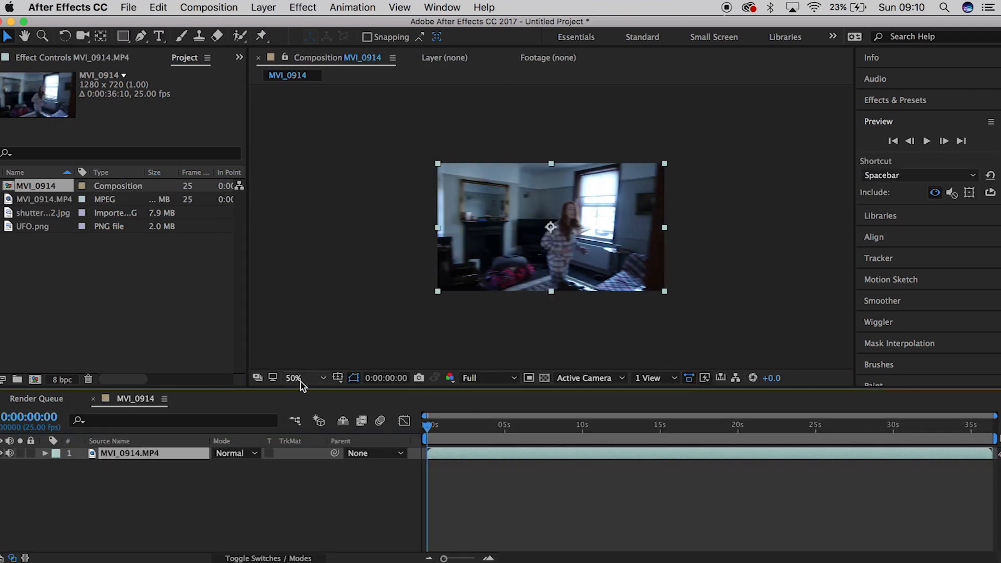
# - Split the footage around ten seconds where the door opens and camera-track the middle outdoor piece
pyautogui.click(295, 378)
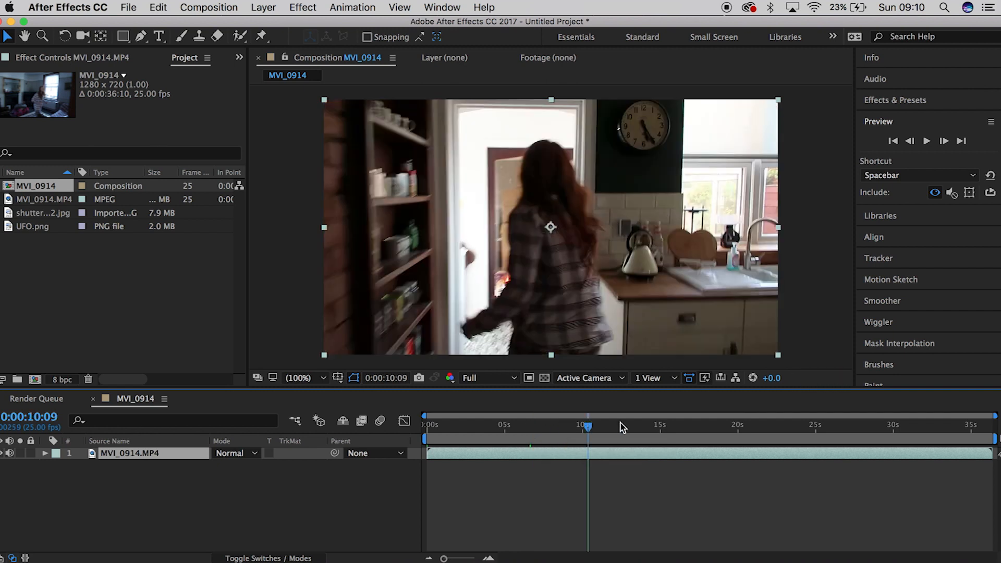
pyautogui.click(635, 424)
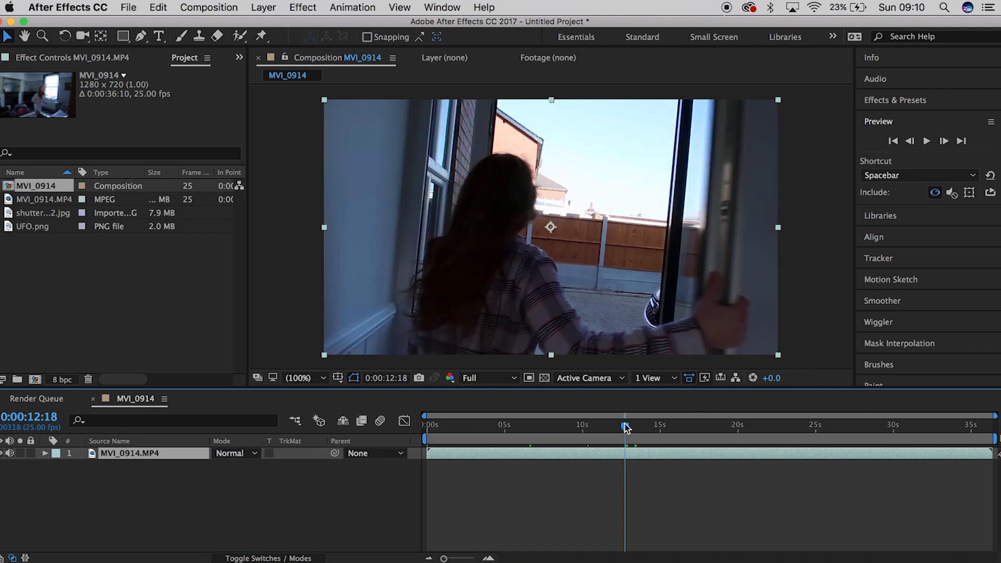
pyautogui.click(625, 427)
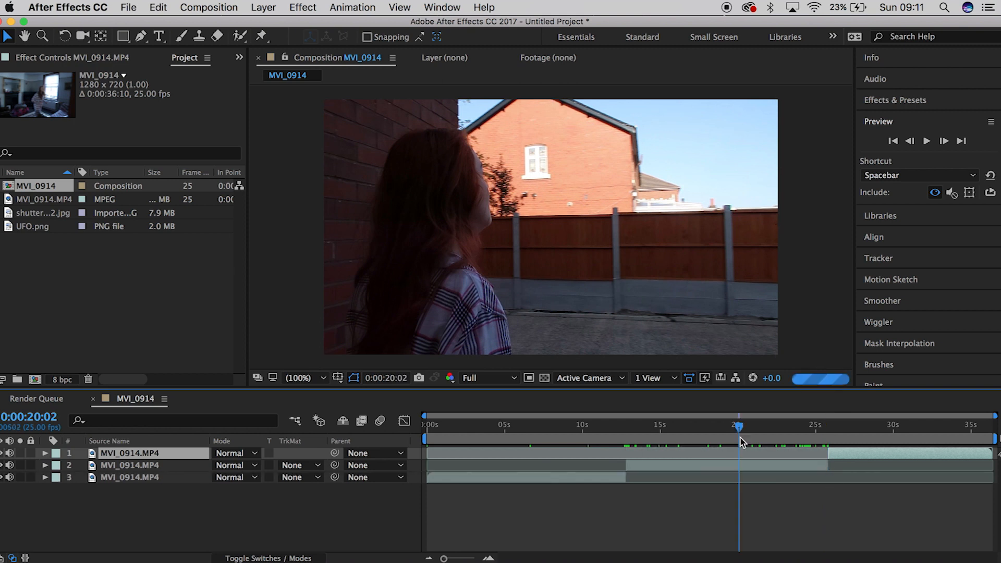
pyautogui.click(878, 257)
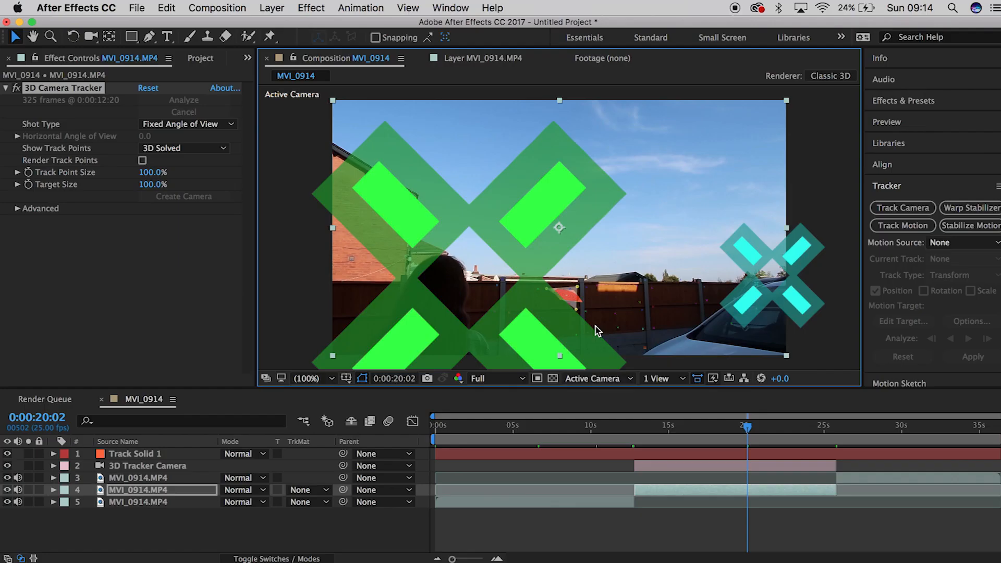
# - Replace the tracked solid with UFO.png so the UFO sits at the tracked spot in the sky
pyautogui.click(135, 453)
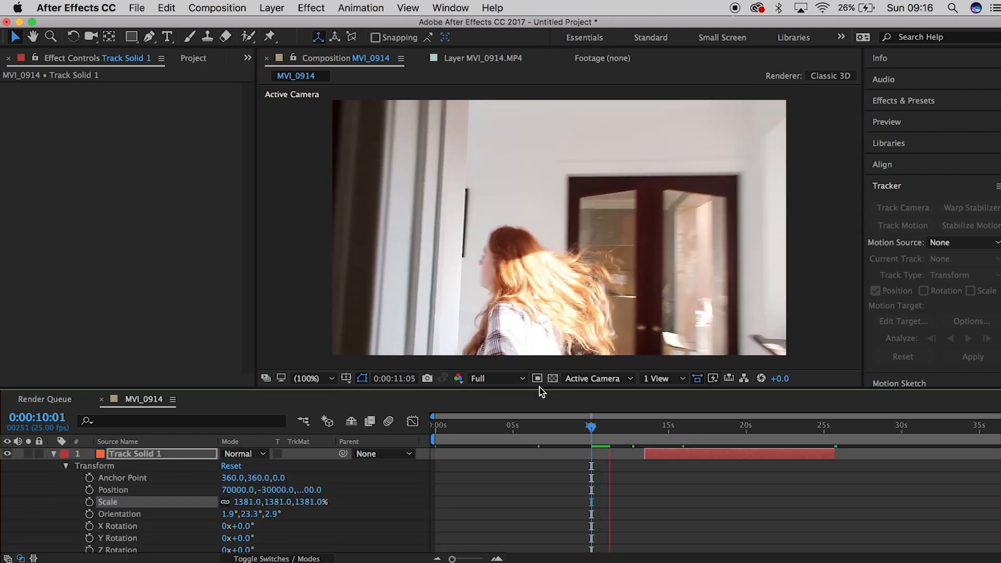
pyautogui.click(55, 453)
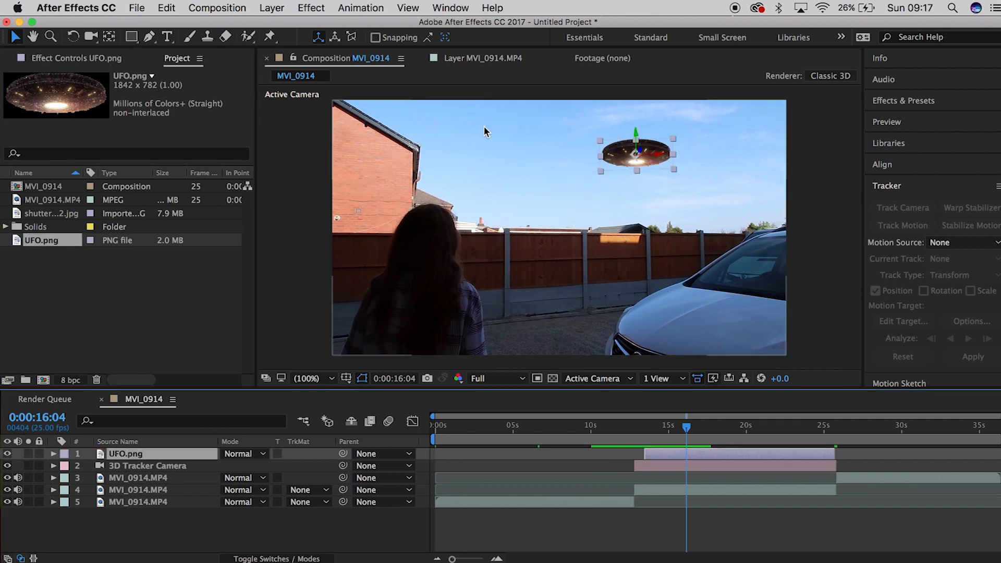
# - Scale the UFO up, raise its position and tilt its orientation to suit the sky
pyautogui.click(54, 453)
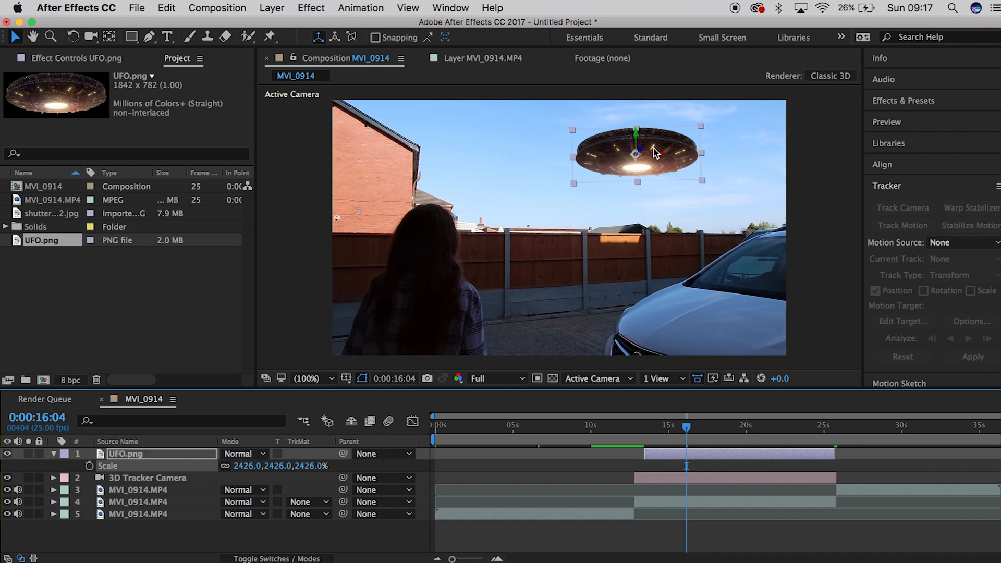
pyautogui.moveTo(567, 170)
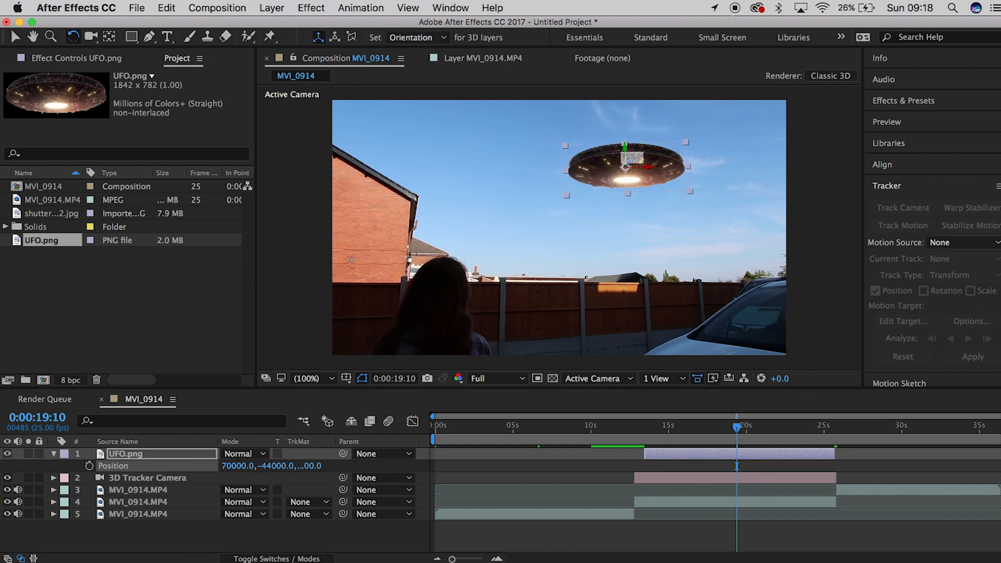
pyautogui.click(13, 36)
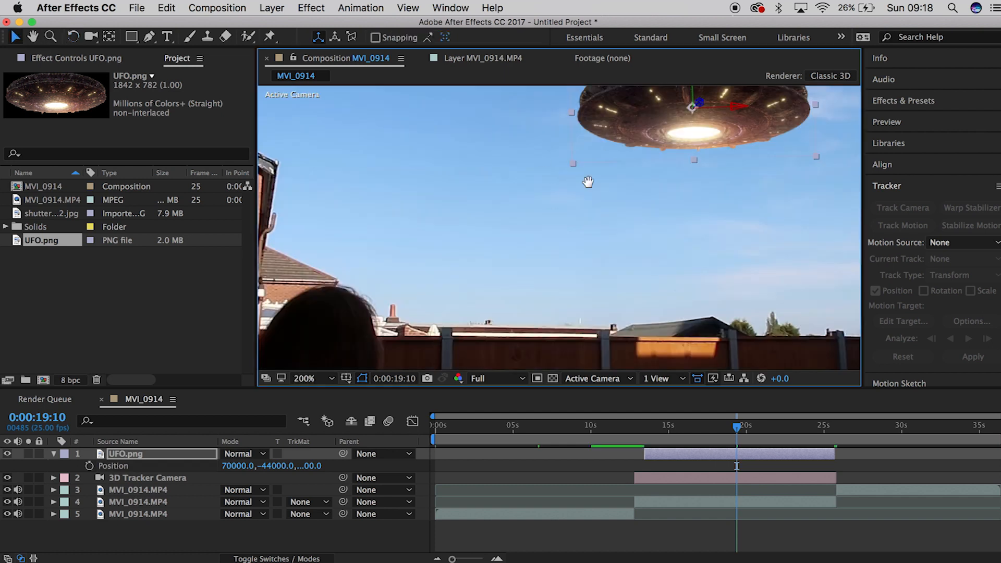
# - Add Brightness & Contrast, duplicate the UFO, mask the top copy along the roof and fence, set the other to 40% opacity
pyautogui.click(311, 7)
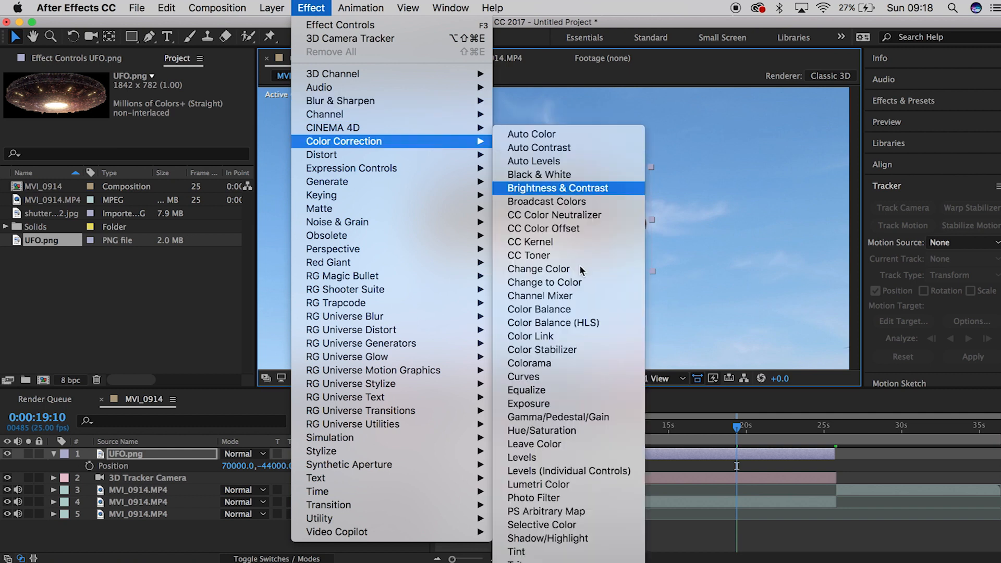
pyautogui.click(522, 377)
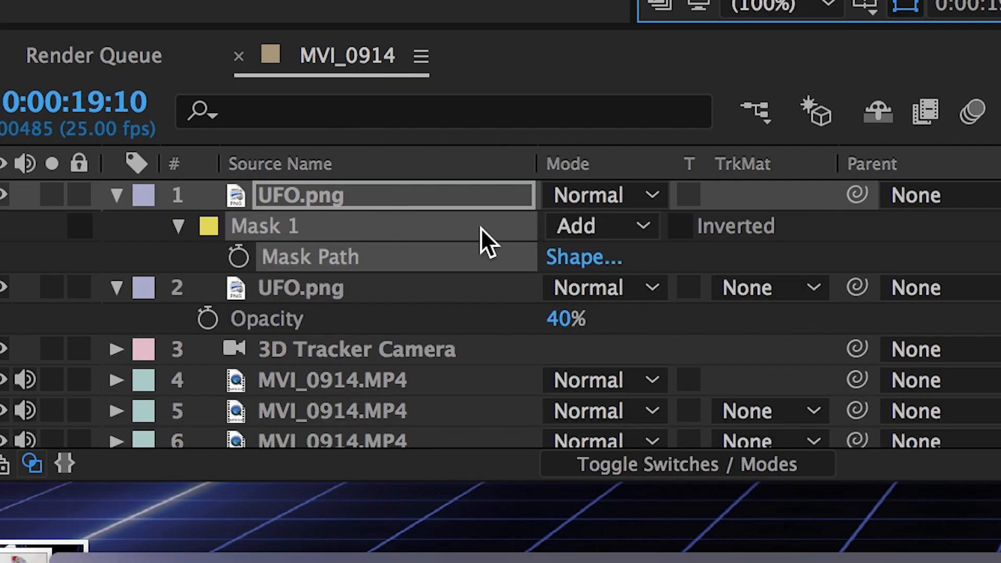
pyautogui.click(177, 226)
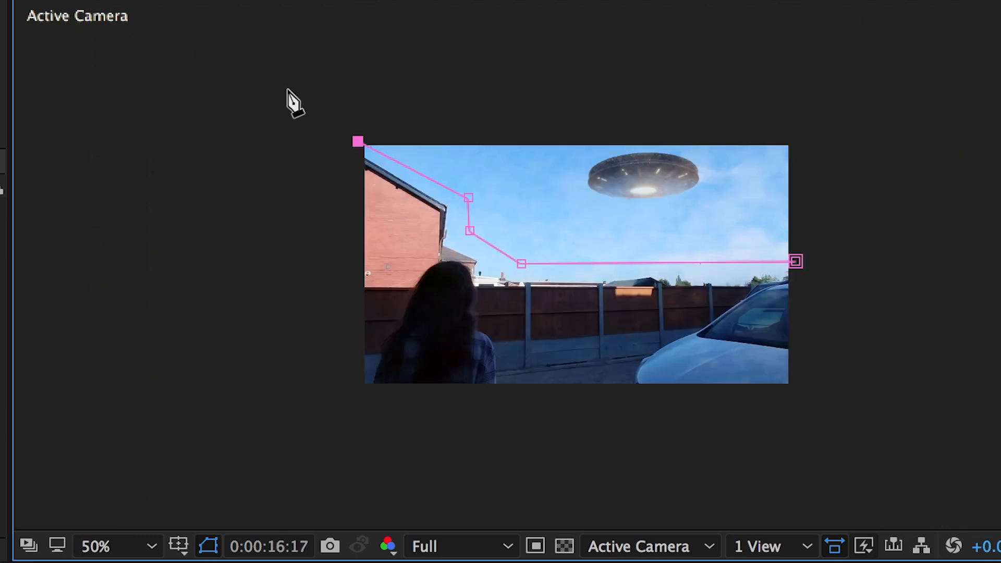
# - Mask the soft-light stock image to the sky above the rooftops and grade the UFO with Curves
pyautogui.click(95, 545)
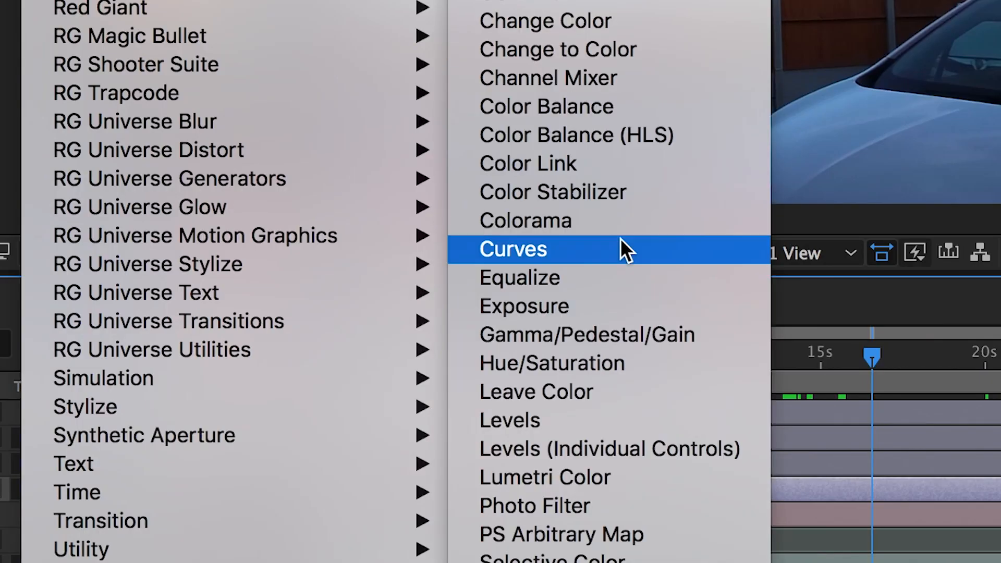
pyautogui.click(512, 249)
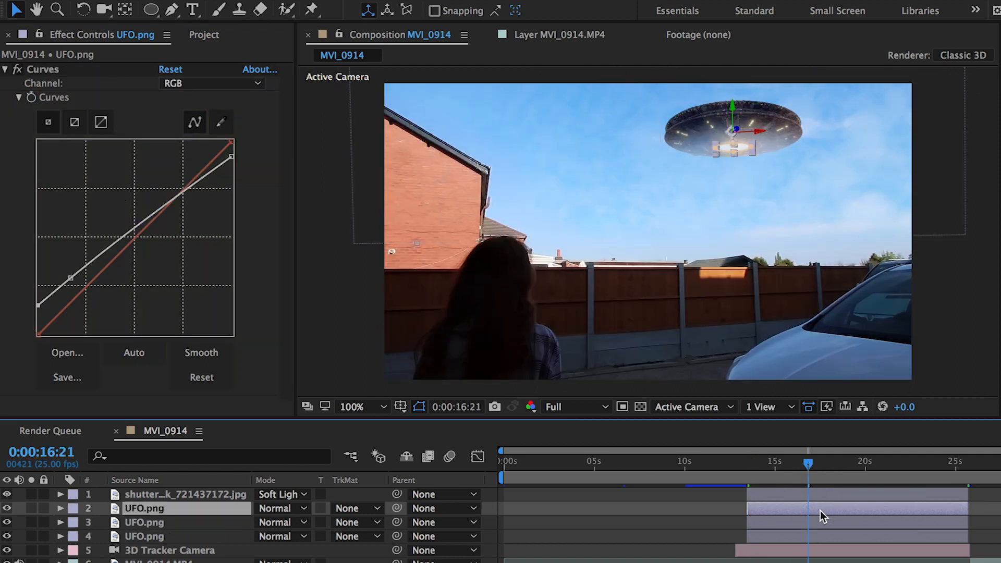
# - Add a tracked solid with a vertical blue Saber glow beam in front of the UFO
pyautogui.click(143, 522)
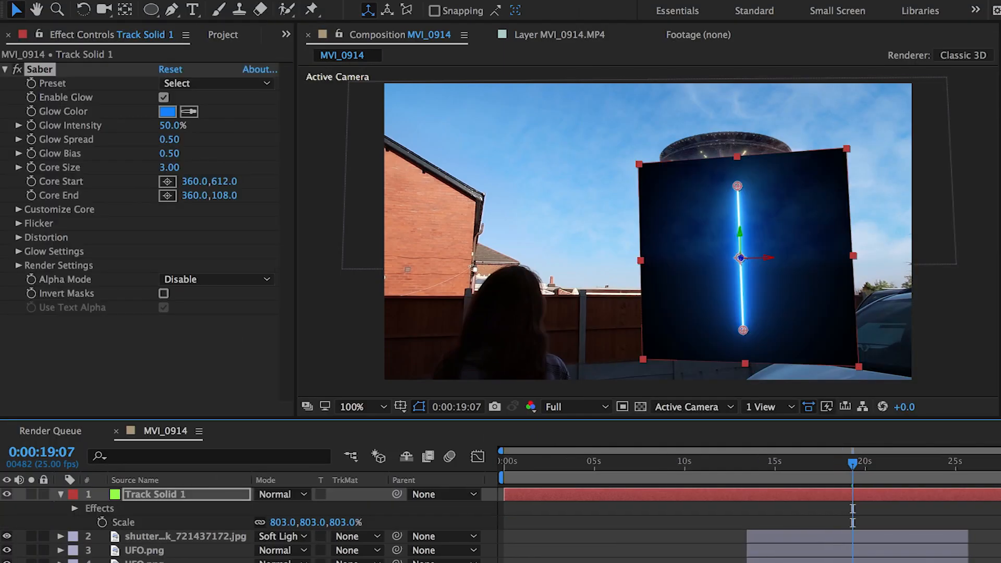
# - Give the beam the Heat preset in Screen mode, mask its core behind the fence, and keyframe Core Start/End from the UFO
pyautogui.click(279, 493)
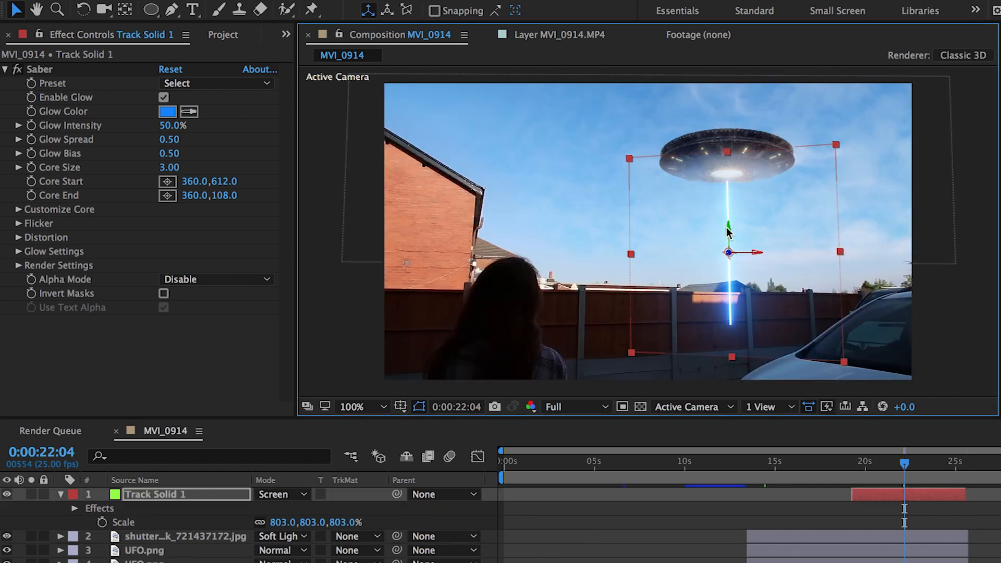
pyautogui.click(214, 84)
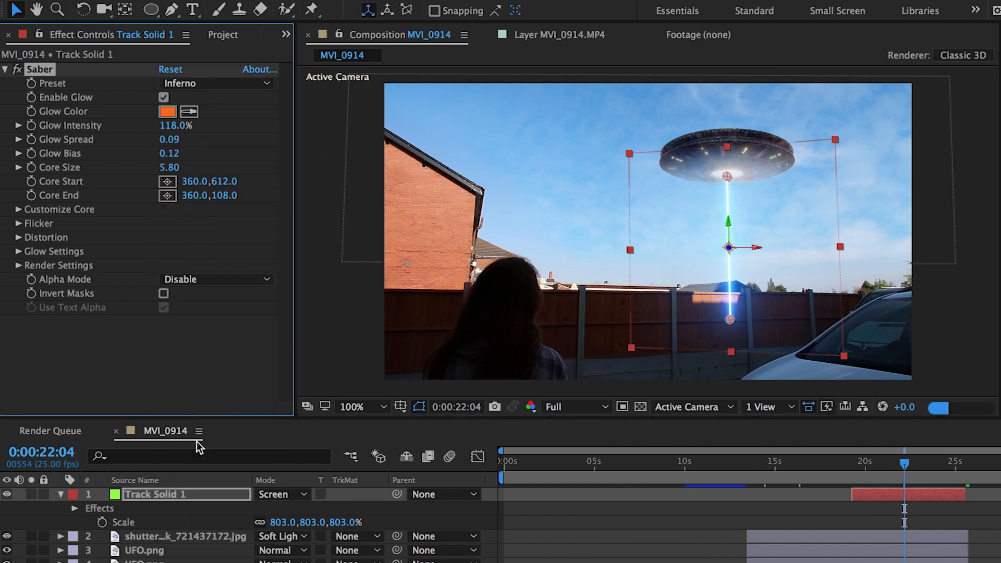
pyautogui.click(217, 83)
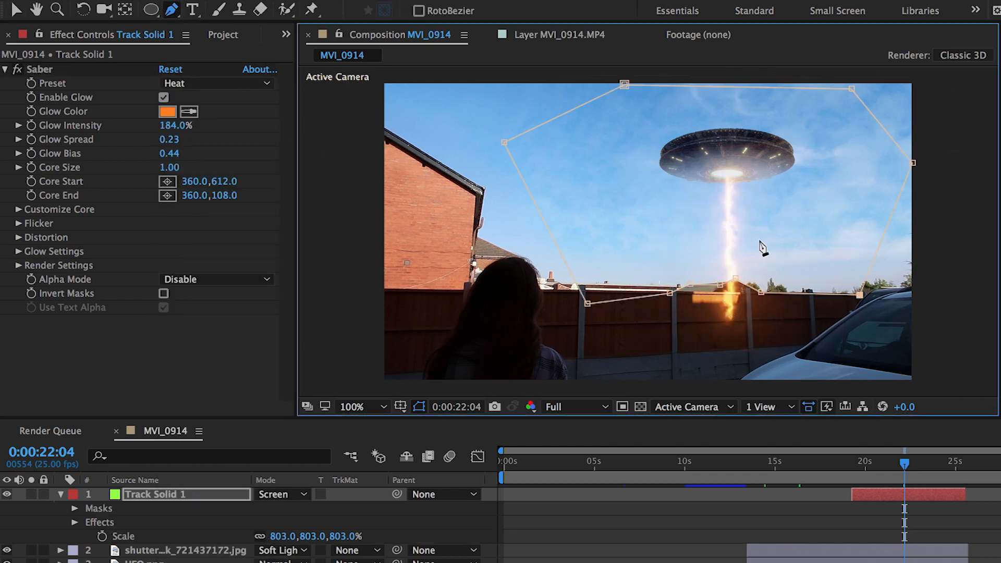
pyautogui.click(215, 280)
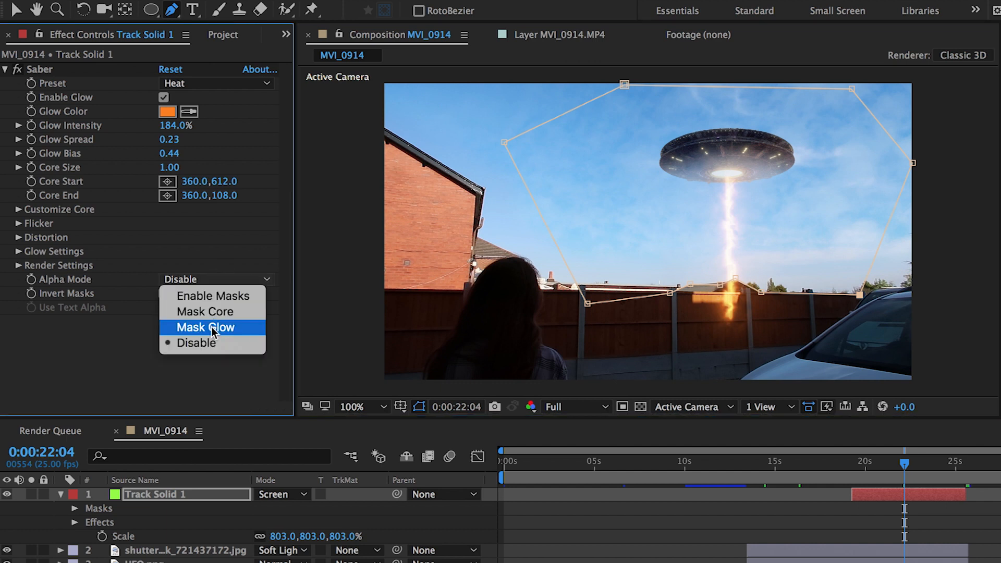
pyautogui.click(205, 311)
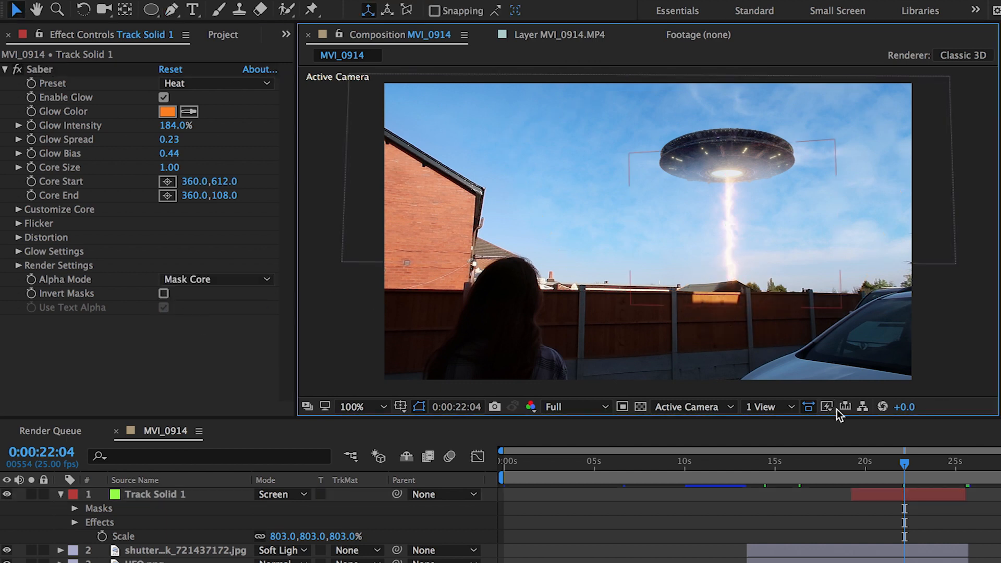
pyautogui.click(154, 493)
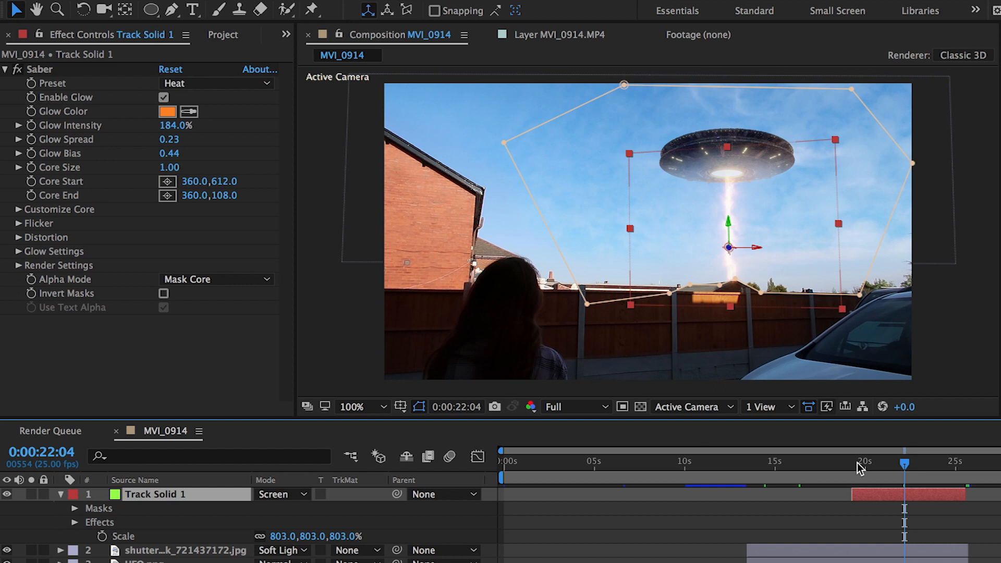
pyautogui.click(852, 464)
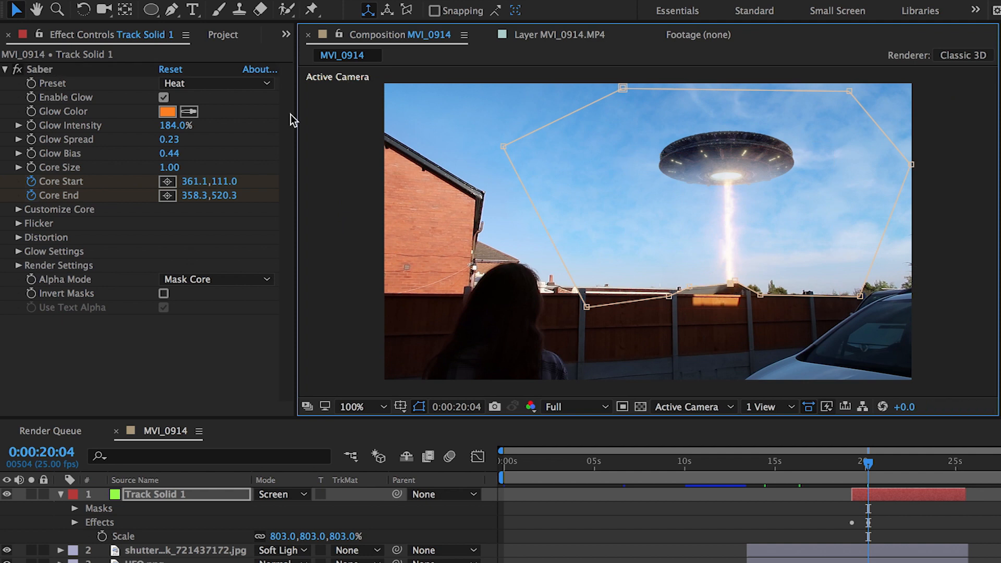
# - Add a light flare under the UFO where the beam exits and set its Render Mode to On Transparent
pyautogui.click(5, 69)
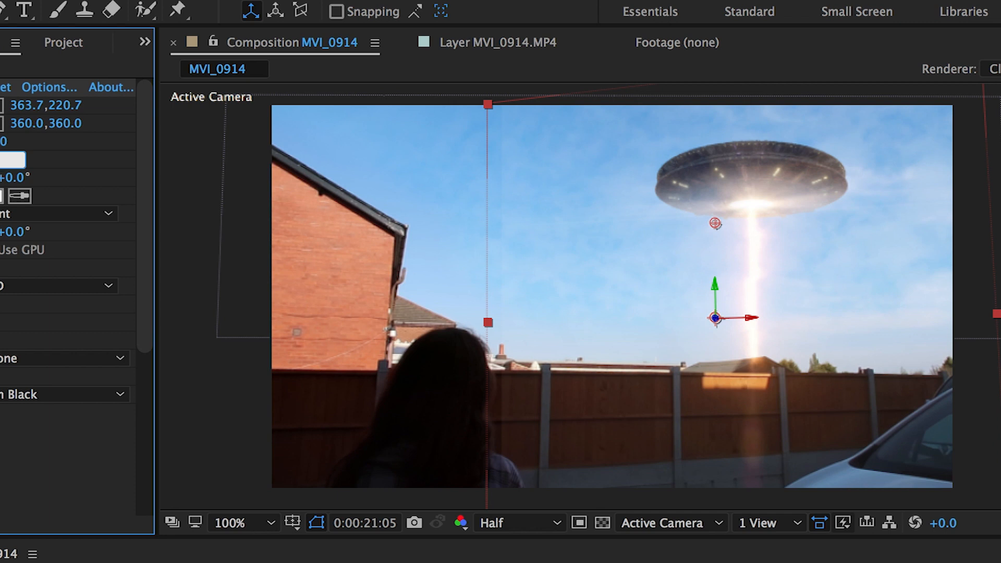
pyautogui.click(58, 394)
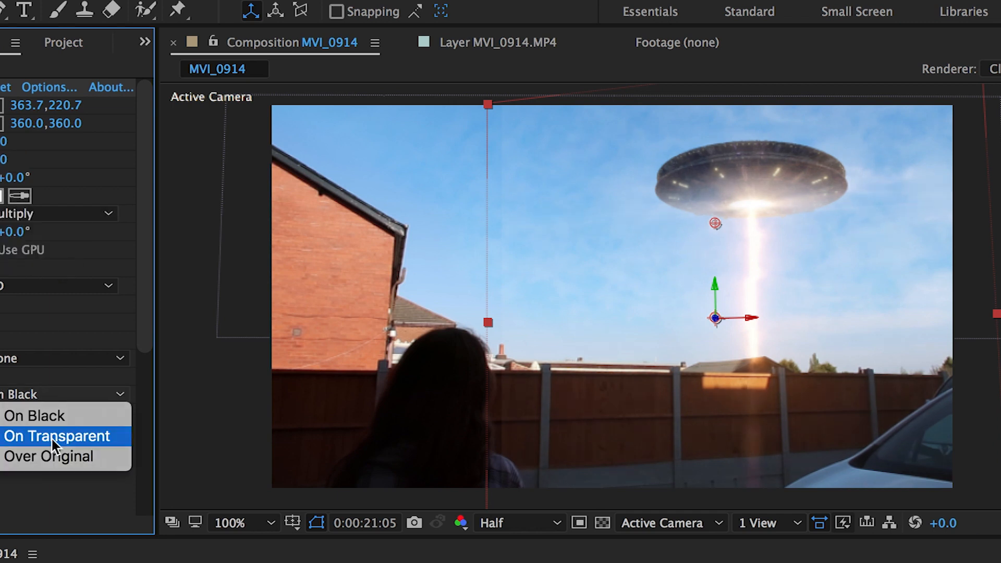
pyautogui.click(57, 436)
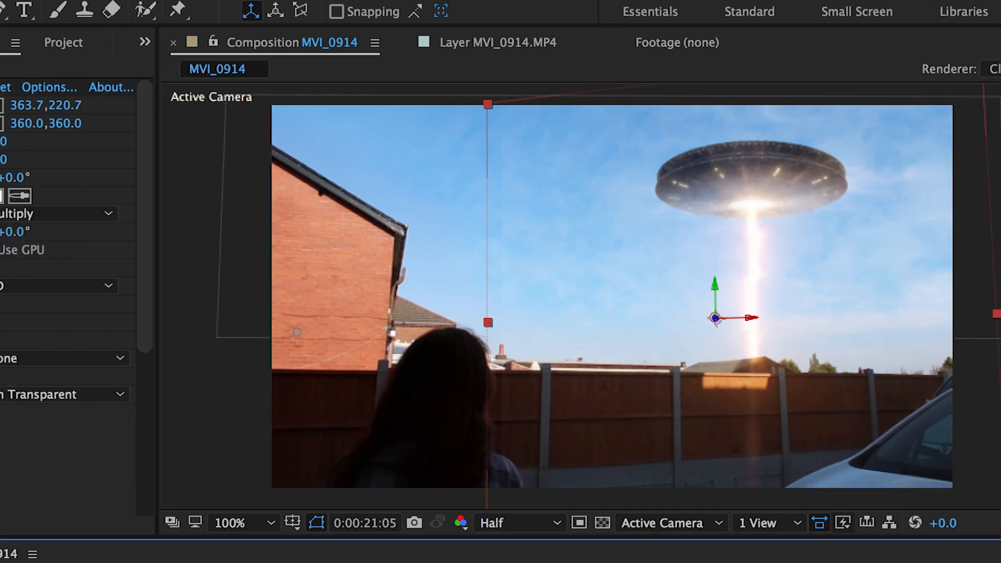